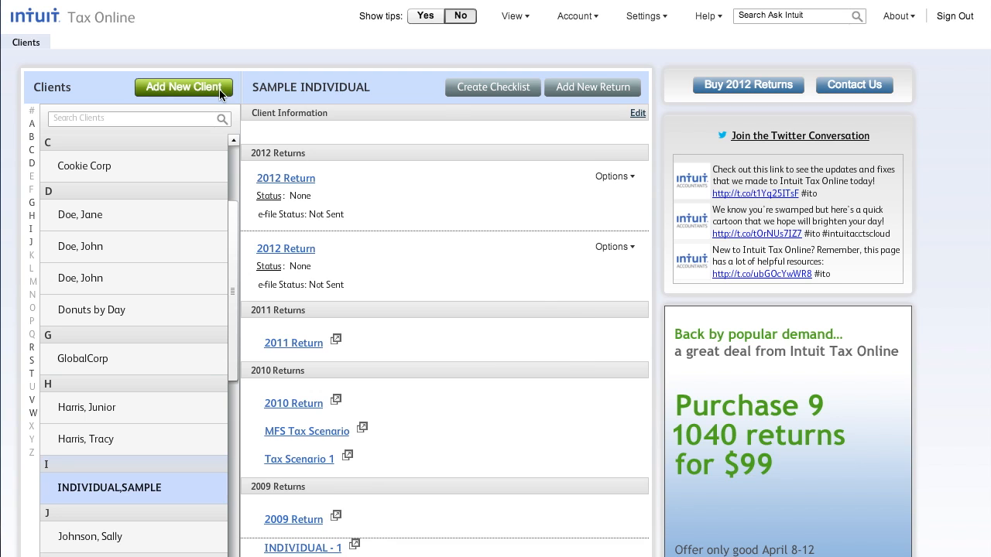
Open Sample Individual's 2012 return at its client information and Single filing status.
left_click(182, 87)
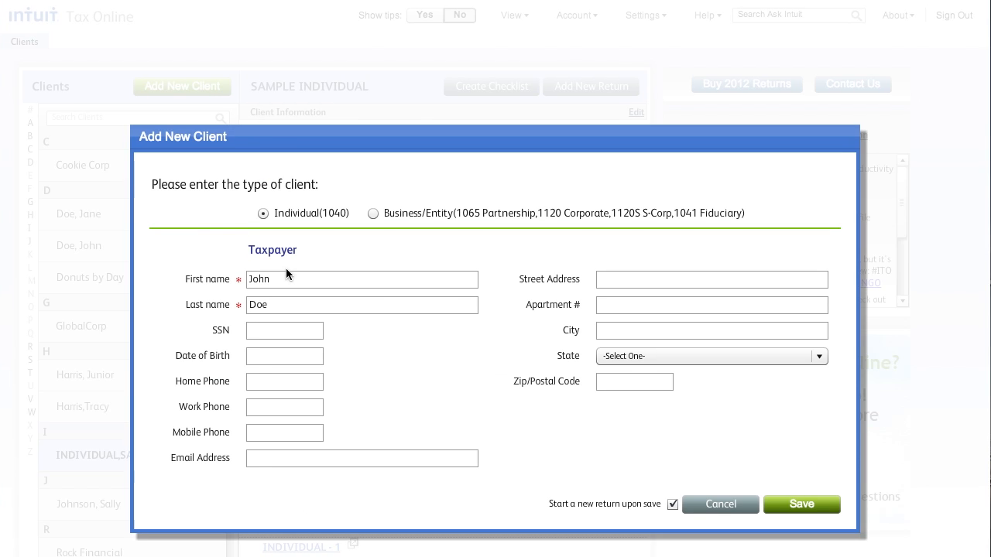
mouse_move(801, 504)
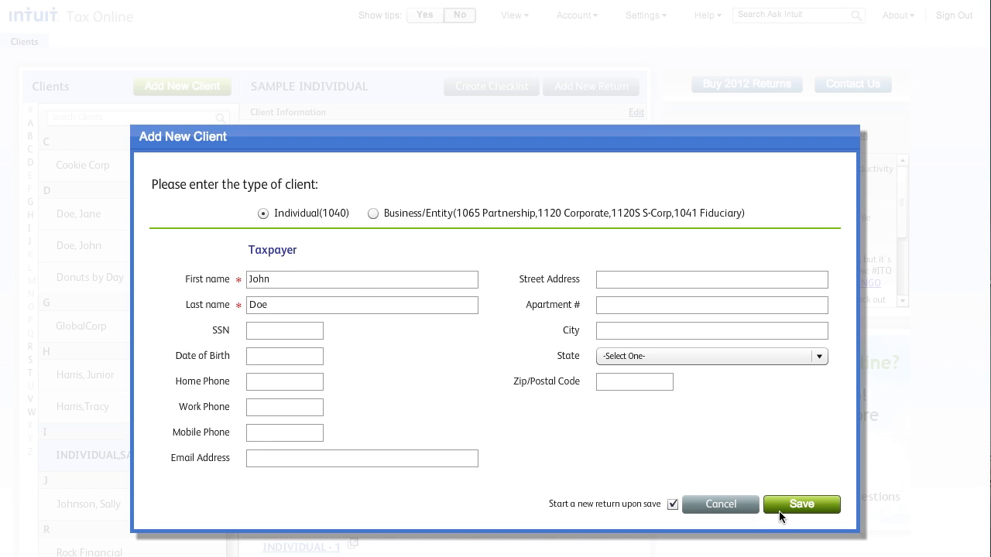
mouse_move(719, 504)
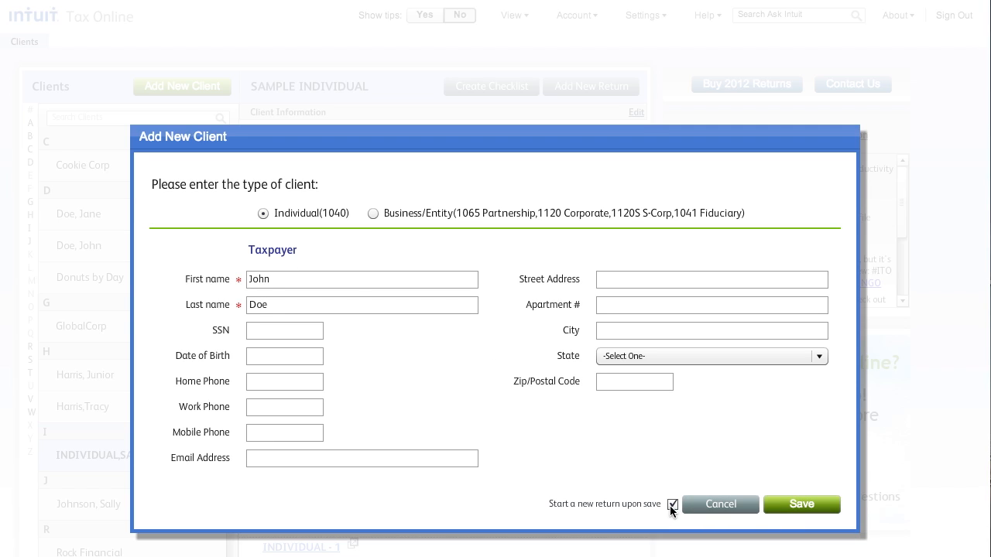
mouse_move(672, 505)
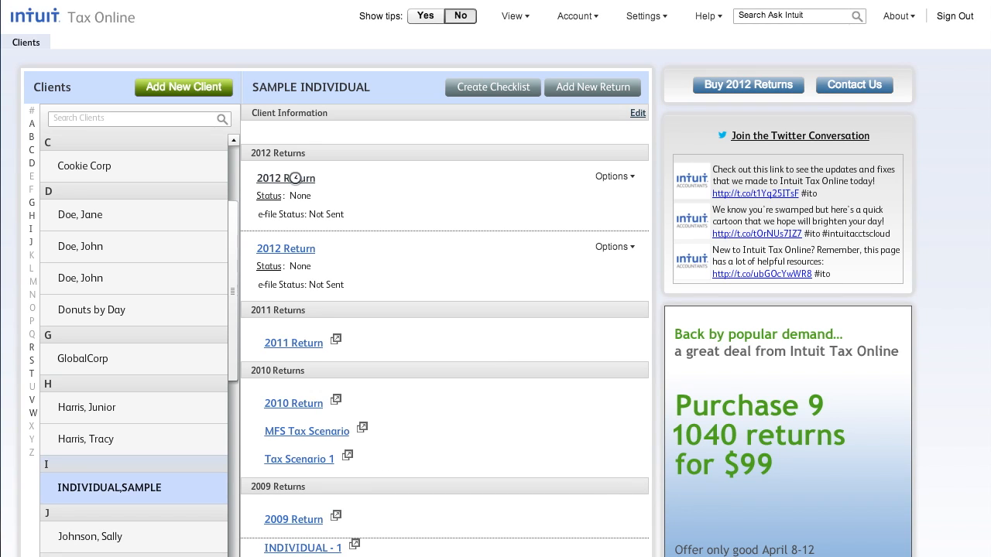
mouse_move(294, 179)
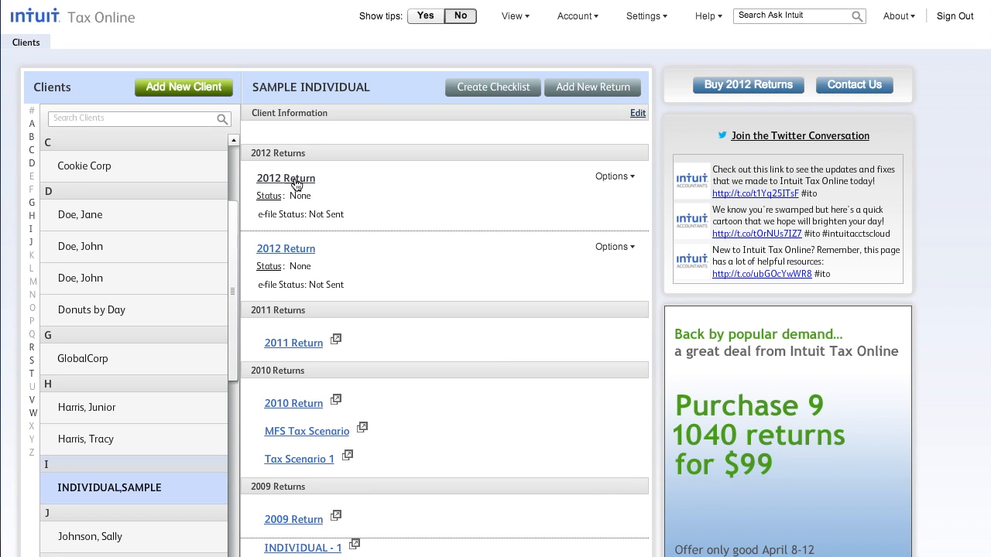
left_click(285, 178)
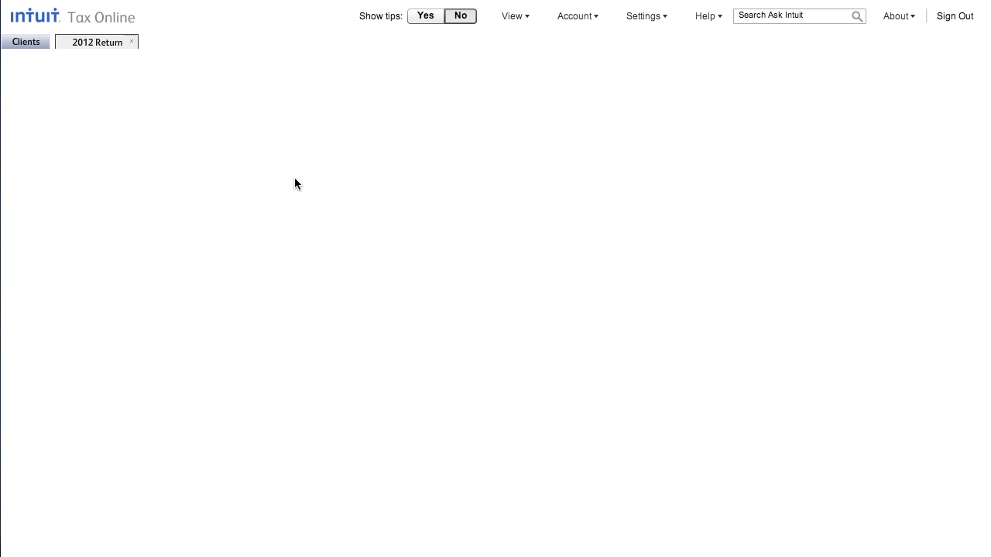
left_click(96, 41)
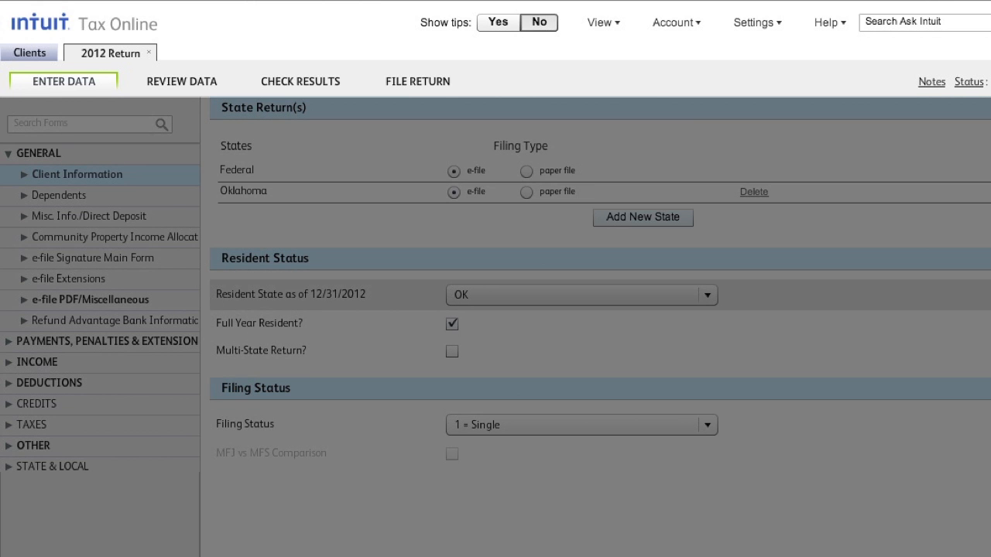
Expand the Income category in the forms tree to list W-2, 1099 and other income forms.
left_click(181, 81)
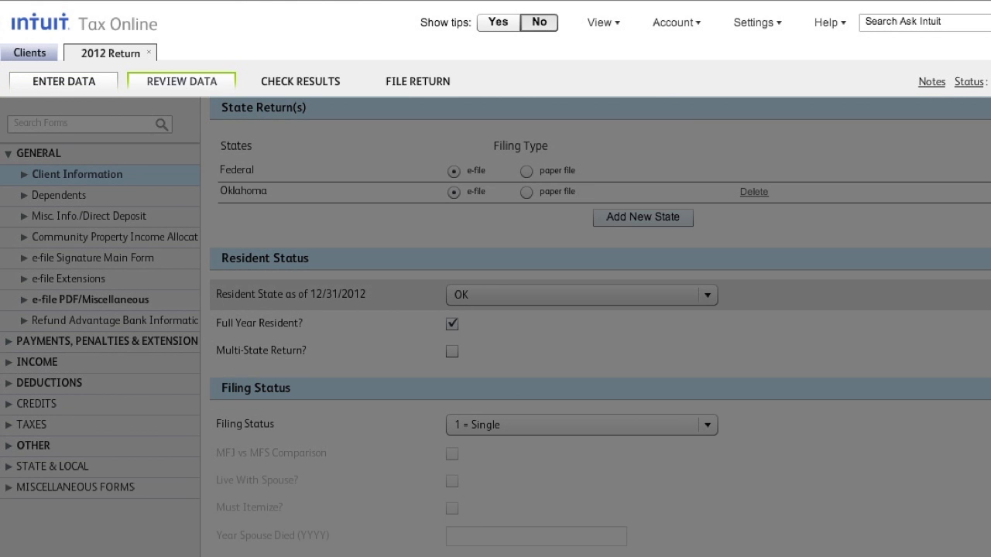
left_click(418, 80)
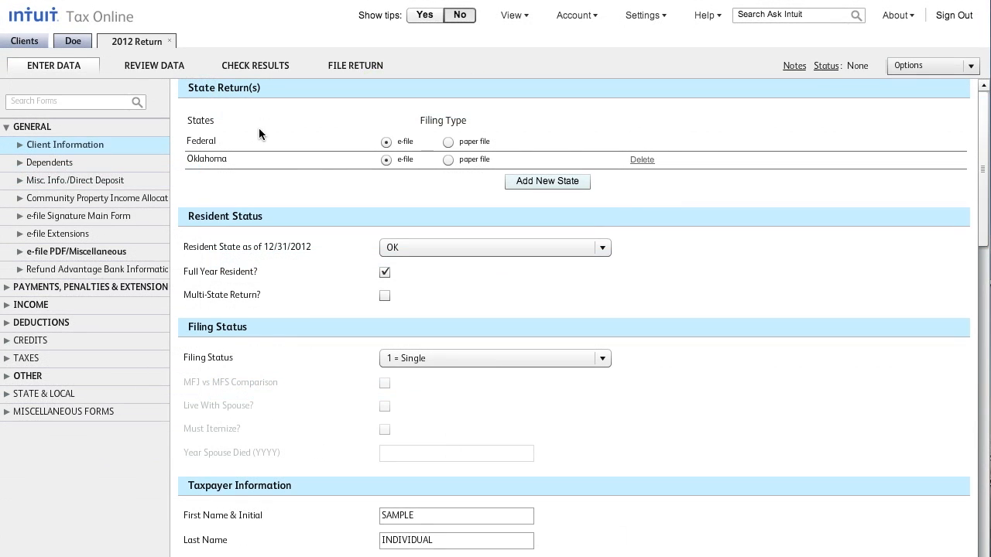
mouse_move(87, 84)
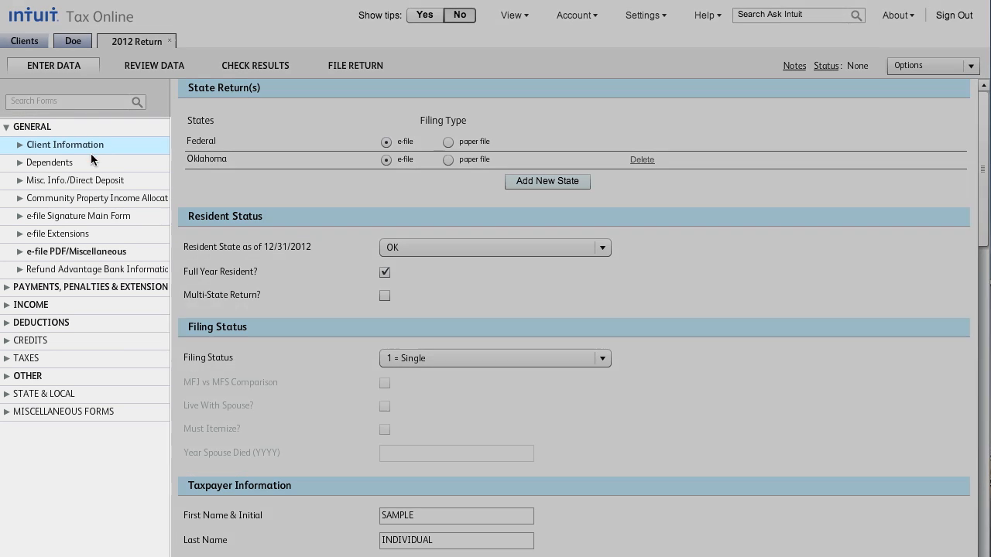
mouse_move(83, 300)
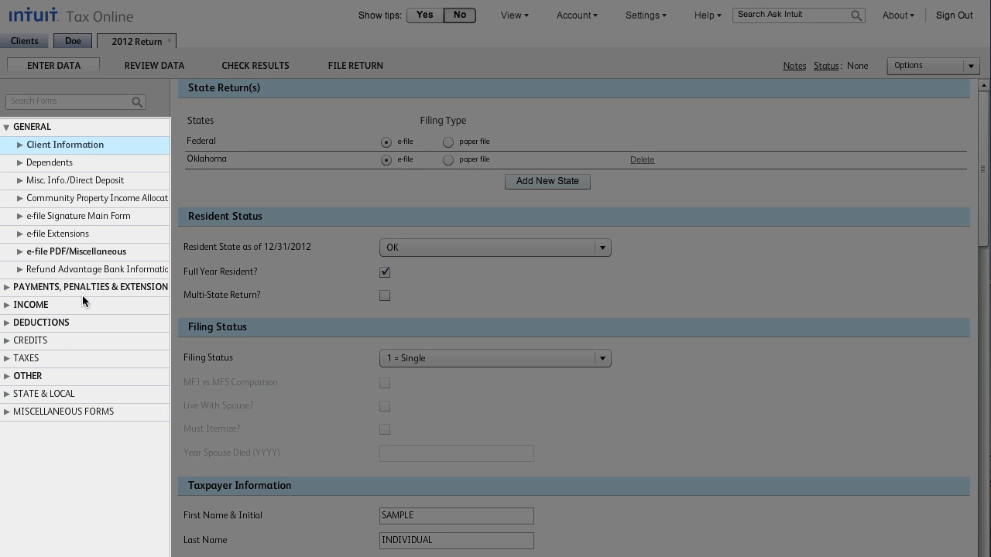
mouse_move(81, 302)
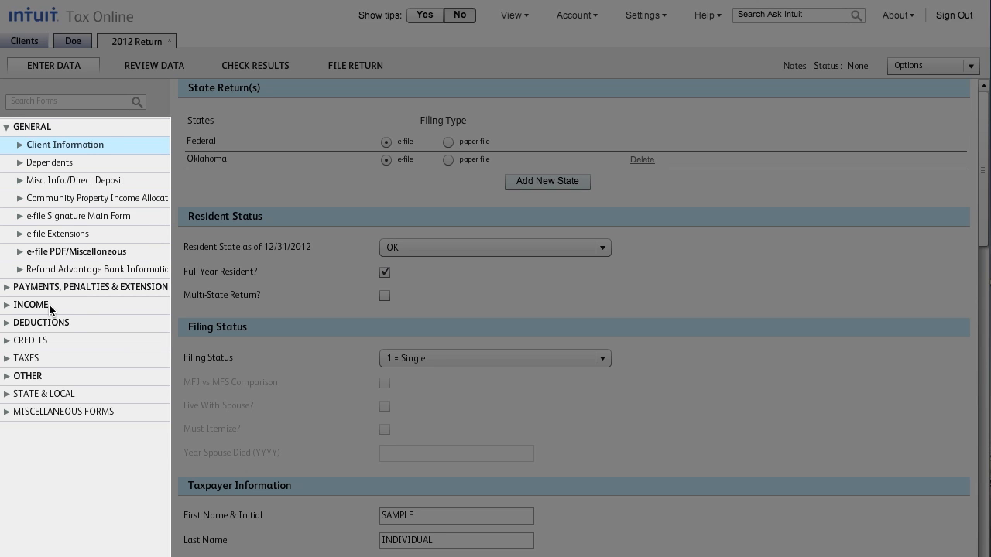
mouse_move(78, 333)
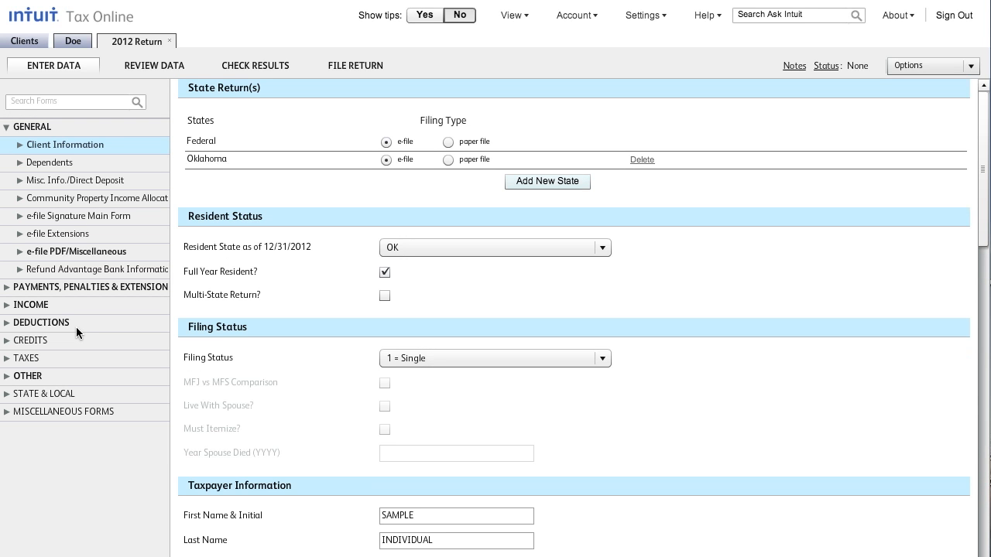
mouse_move(12, 312)
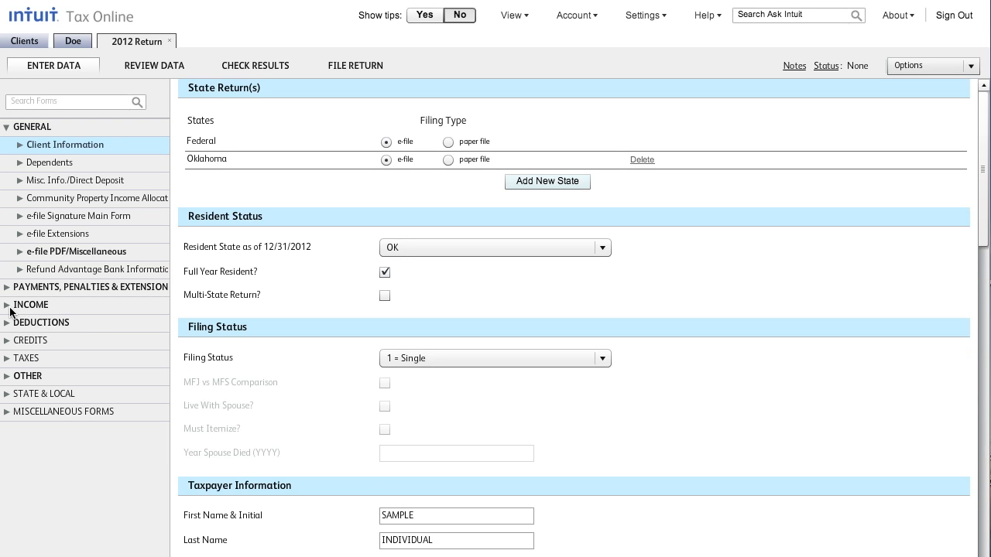
left_click(31, 304)
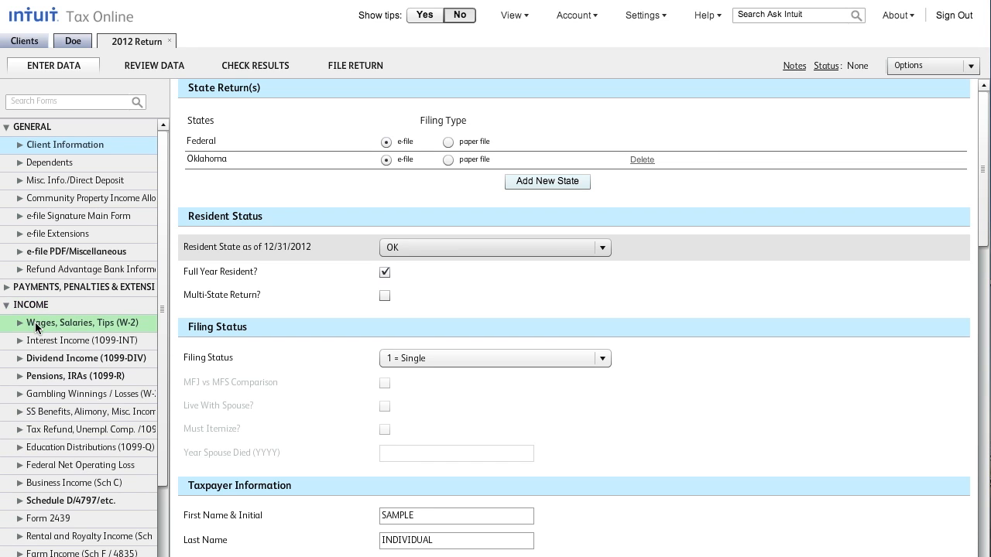
Review the W-2 wages entry with its employer information and wages.
left_click(81, 323)
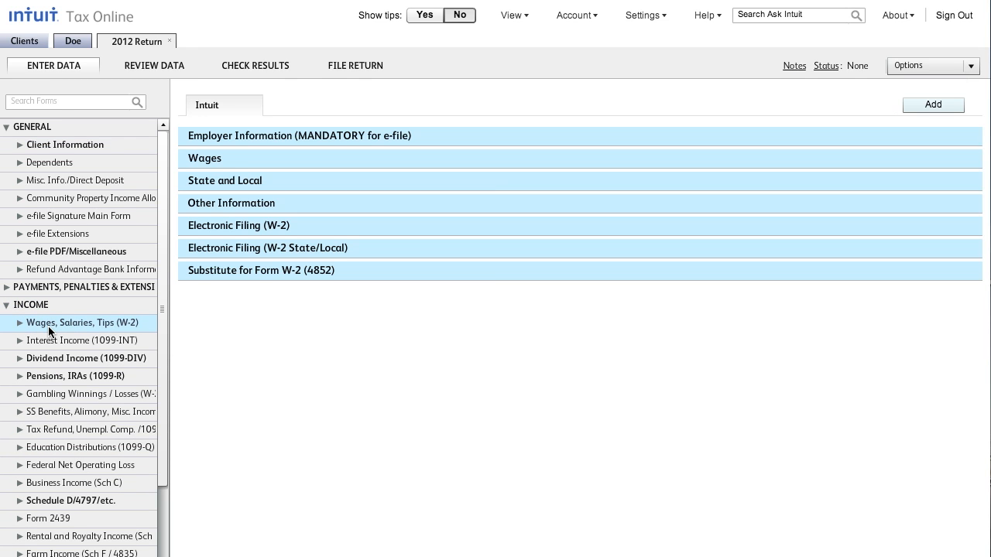
left_click(299, 136)
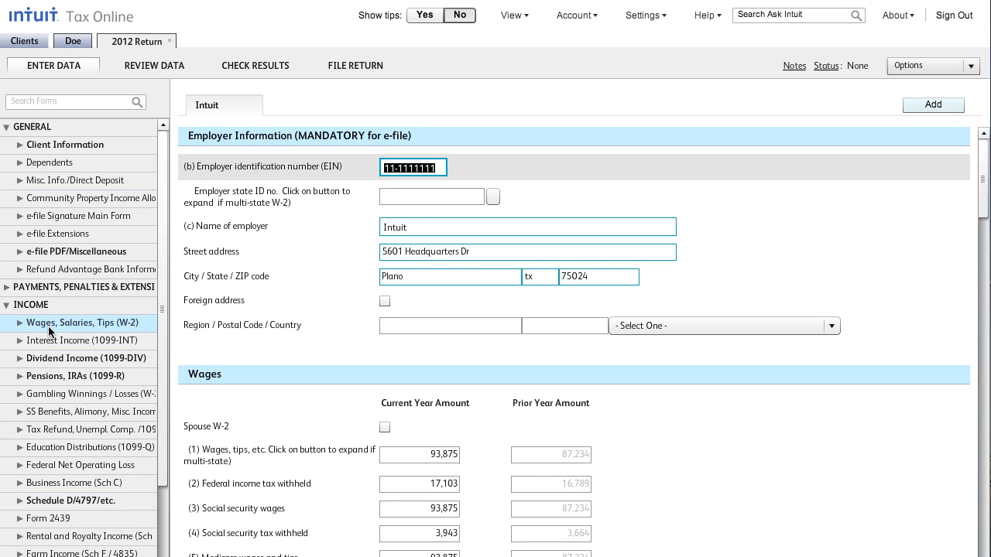
left_click(69, 102)
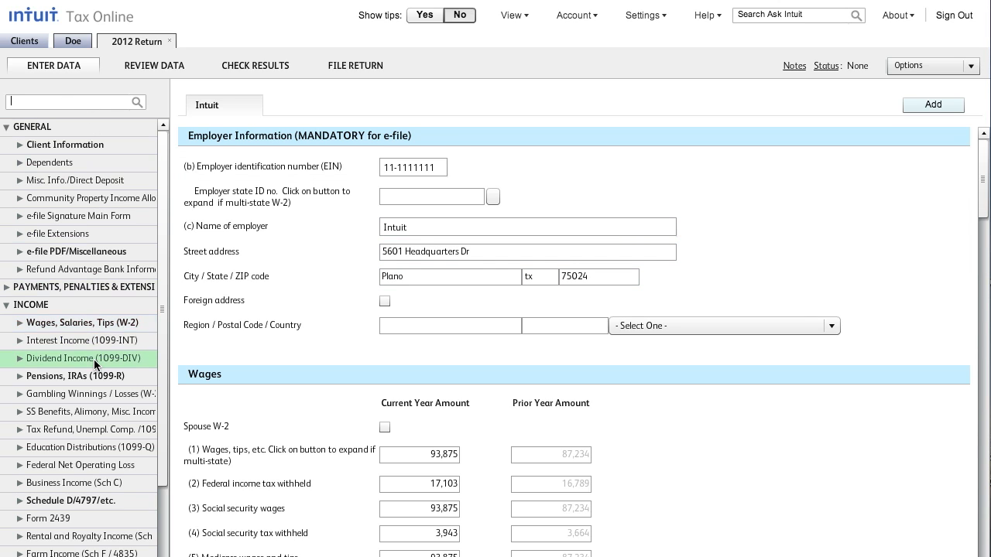
Record My broker as the 1099-DIV dividend payer and switch to Review Data.
left_click(84, 357)
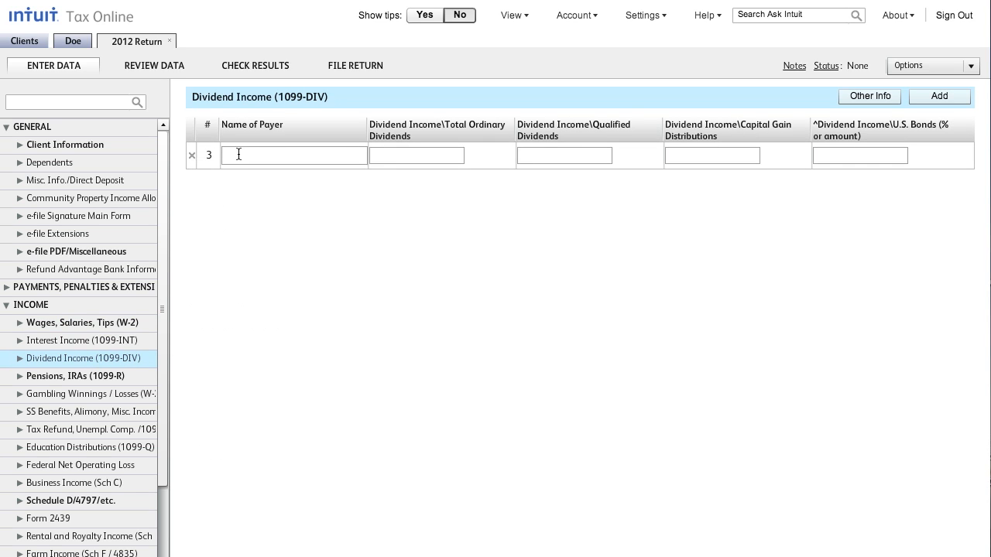
type("My bro")
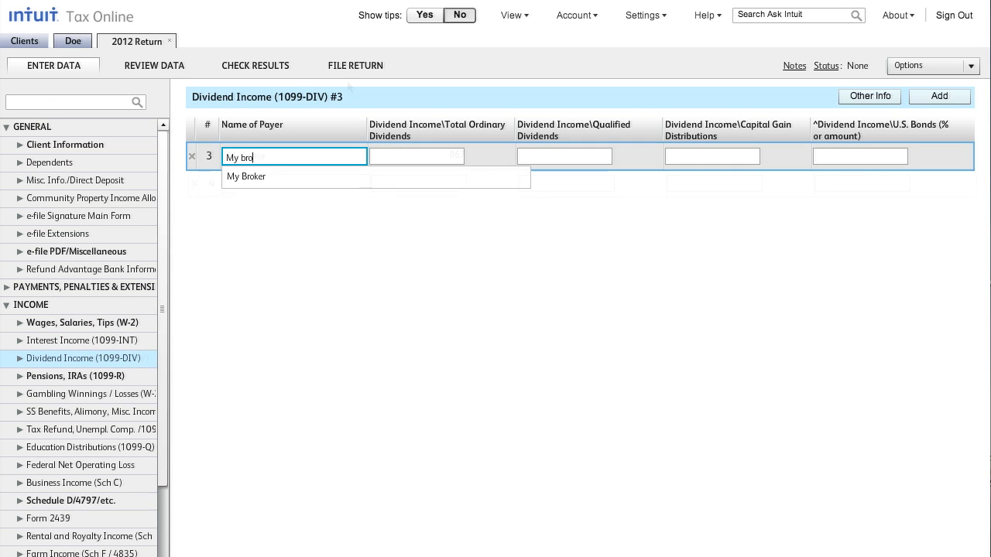
left_click(155, 65)
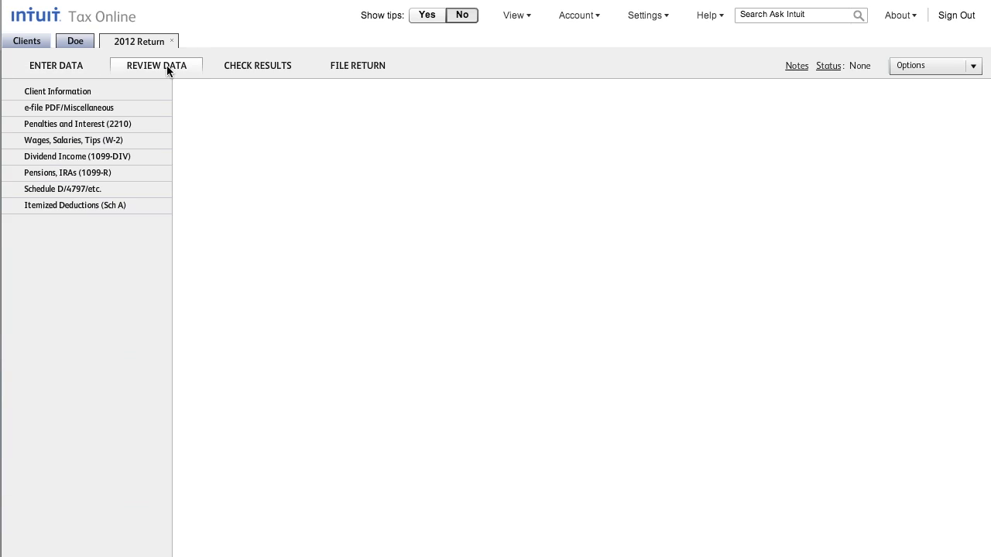
Review the client information, then the W-2 wages and dividend figures.
left_click(157, 65)
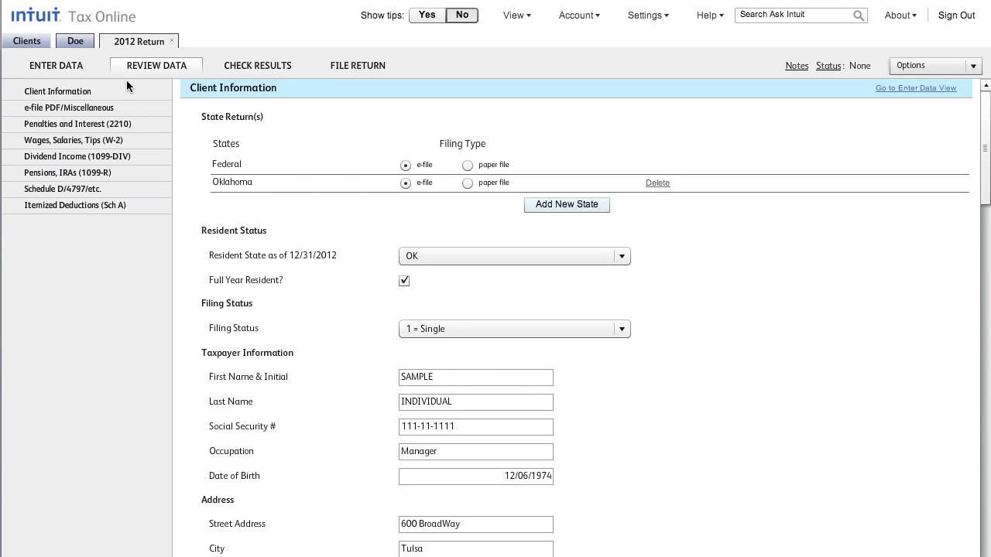
mouse_move(74, 139)
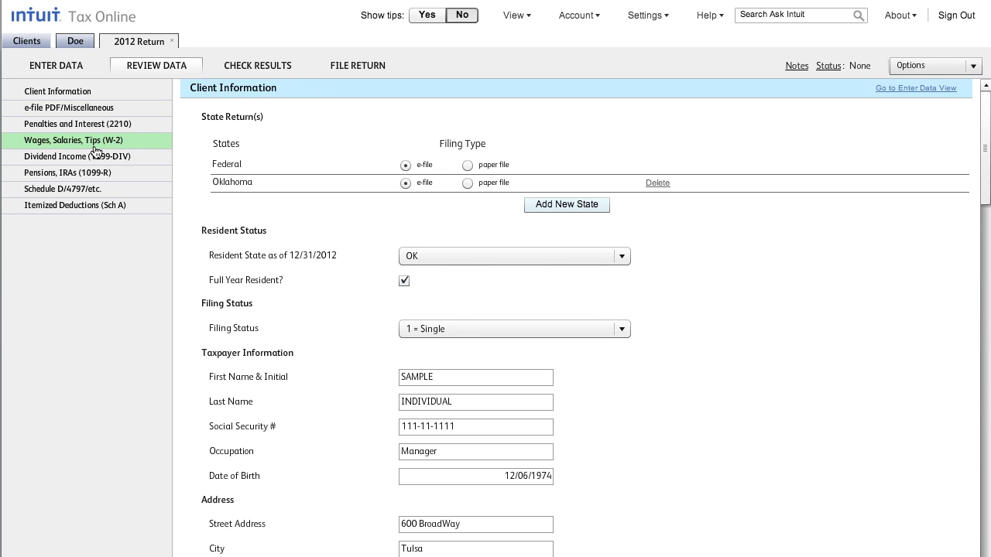
left_click(73, 139)
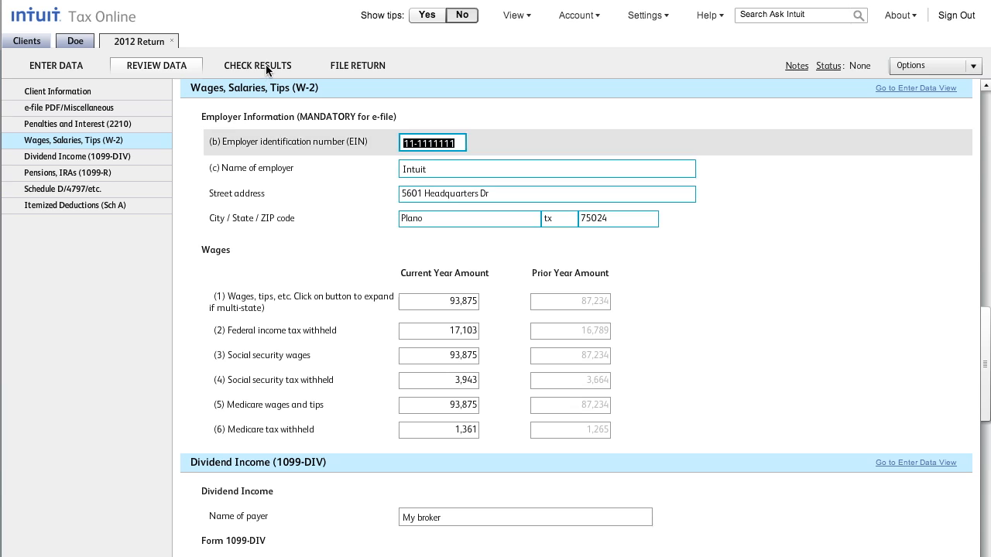
Show the Federal Income Tax Summary and expand the critical diagnostics list.
left_click(257, 65)
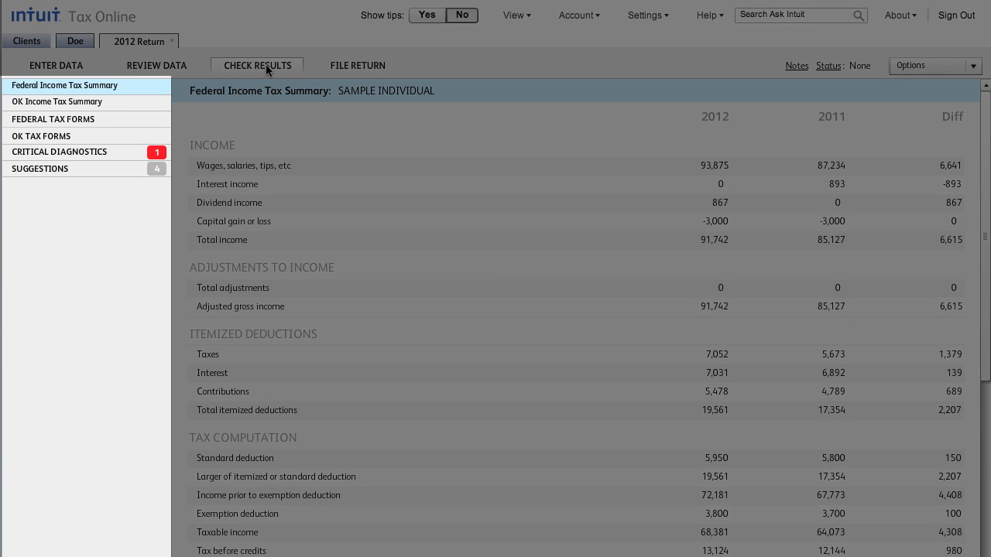
mouse_move(325, 219)
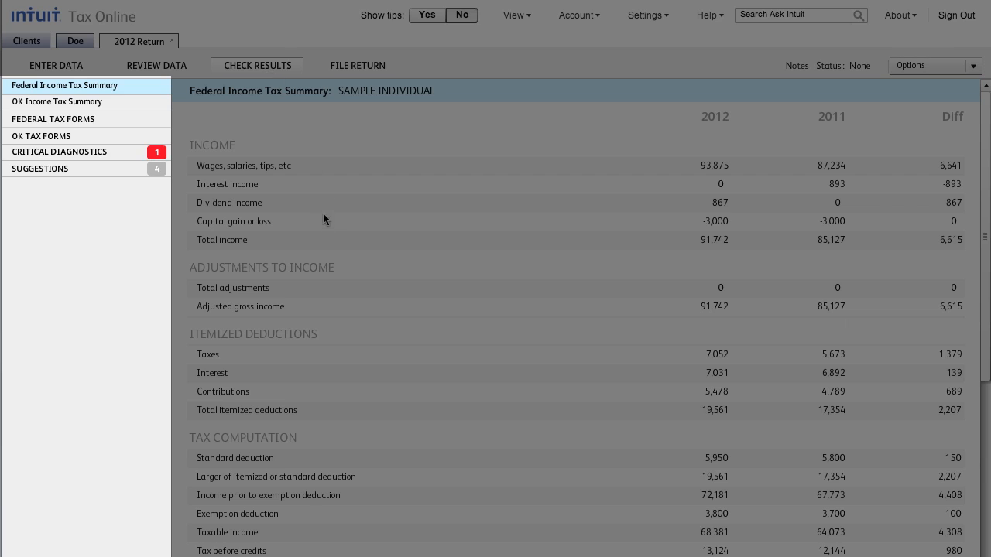
mouse_move(136, 124)
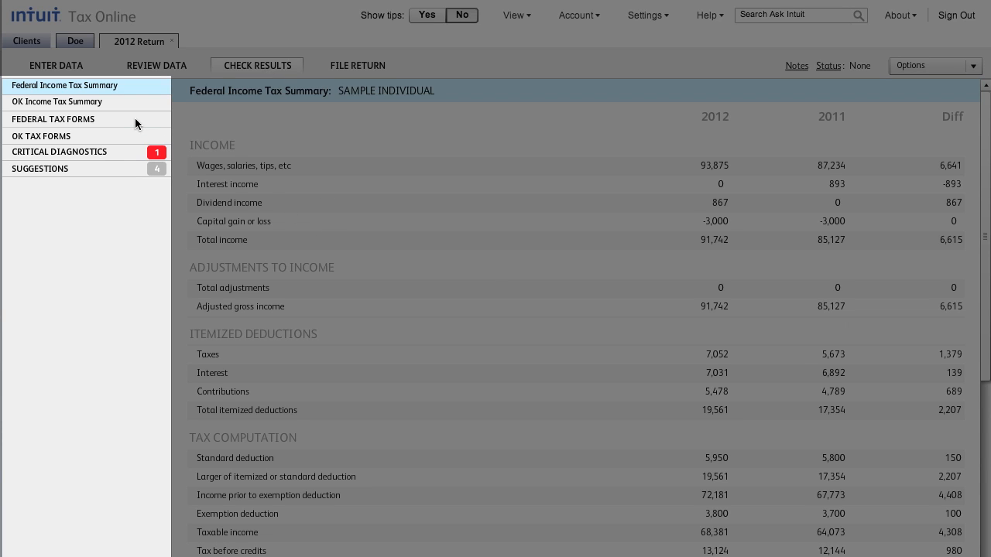
left_click(59, 152)
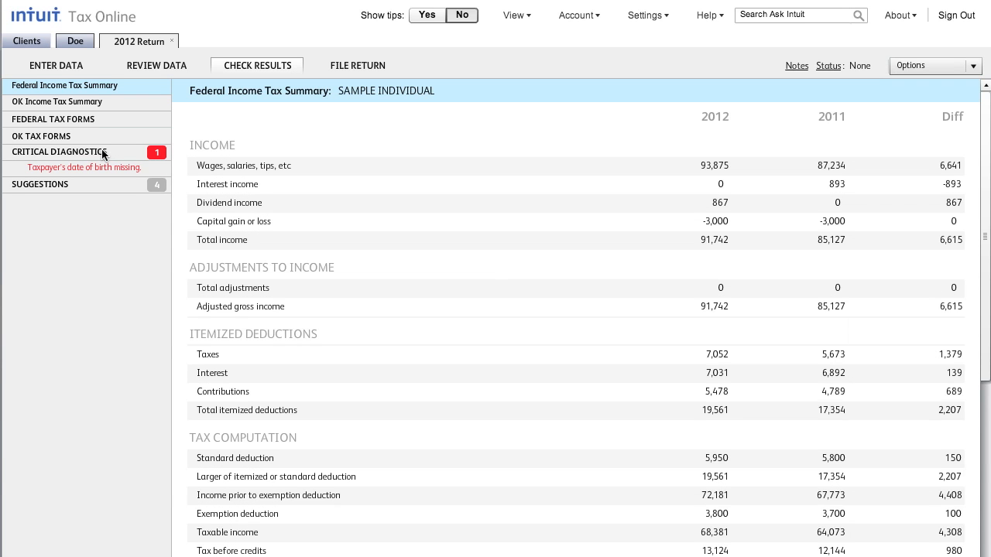
left_click(83, 167)
type("120")
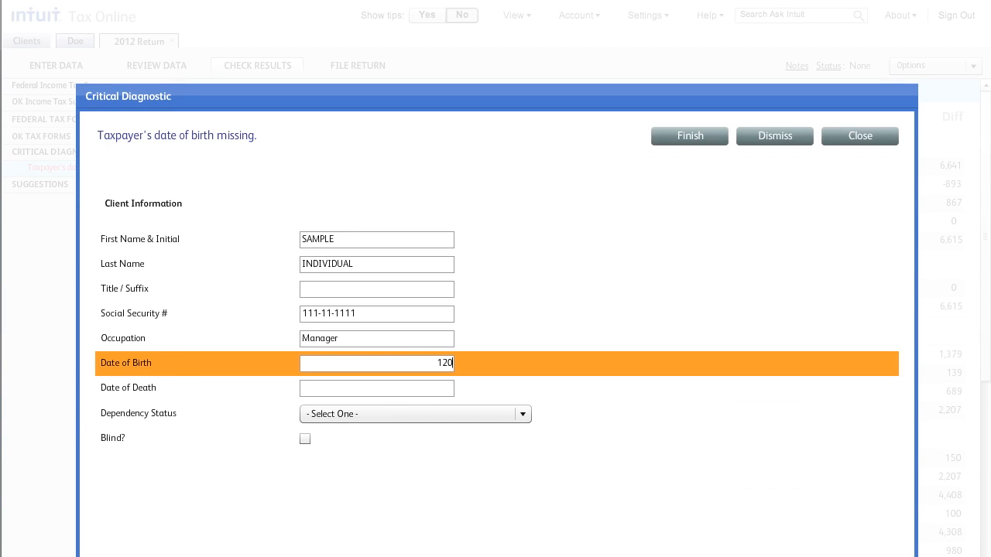
type("6197")
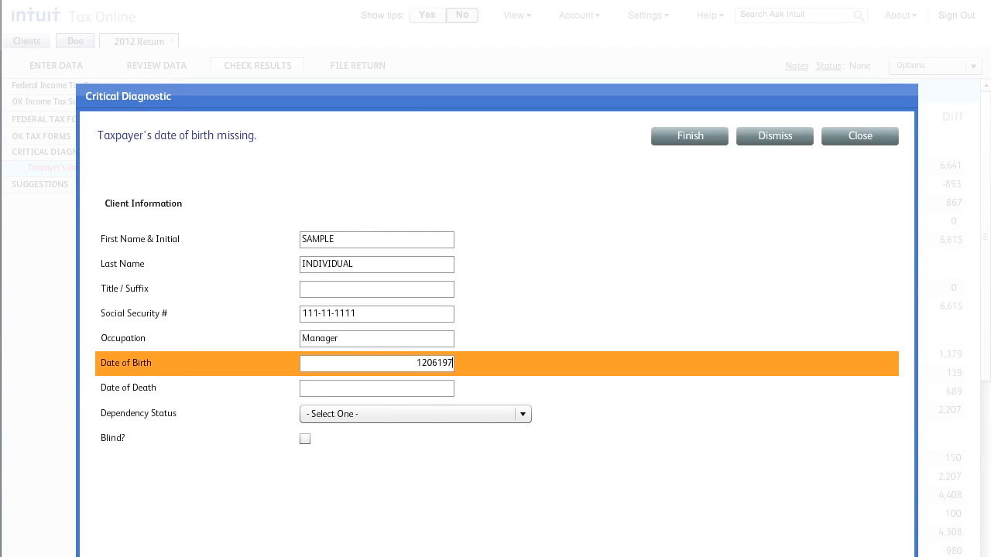
type("6")
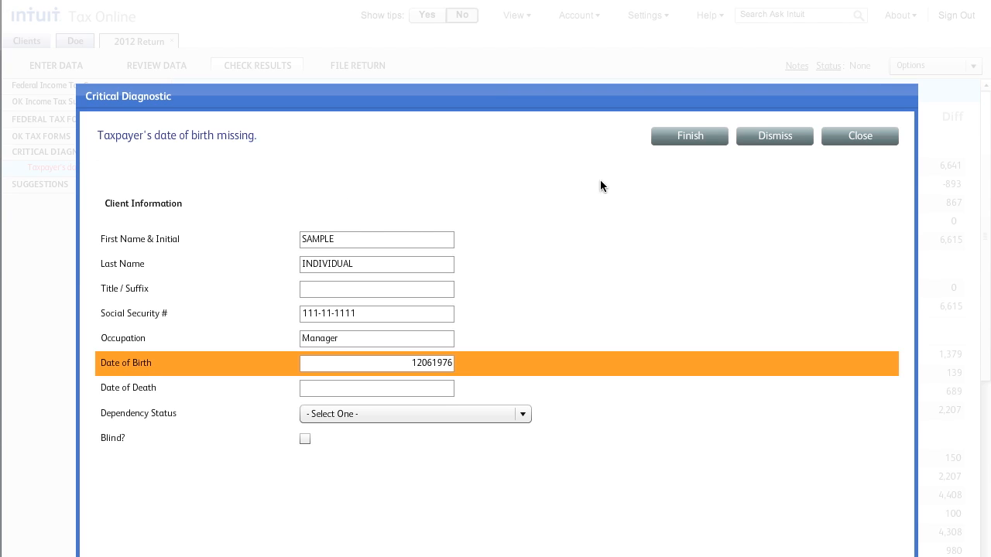
left_click(859, 136)
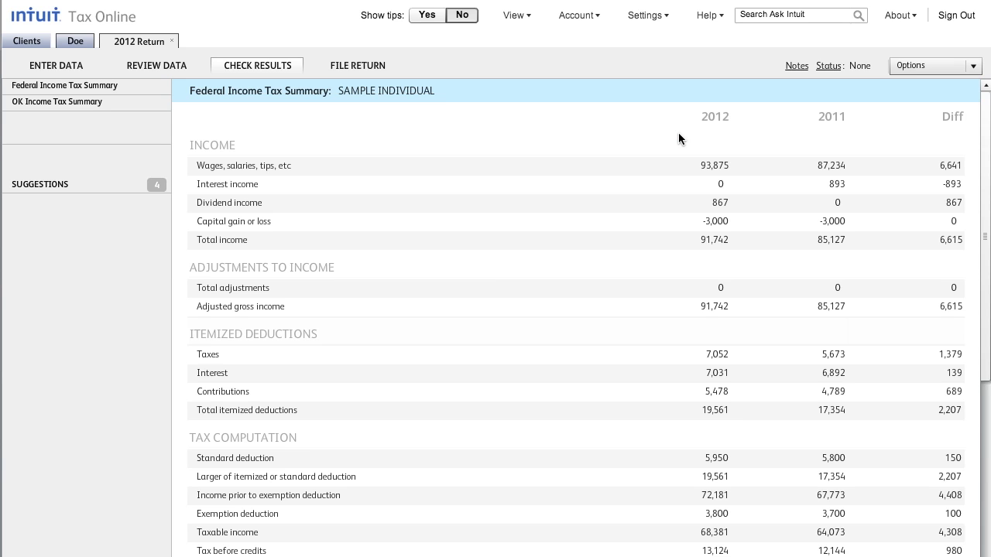
left_click(65, 85)
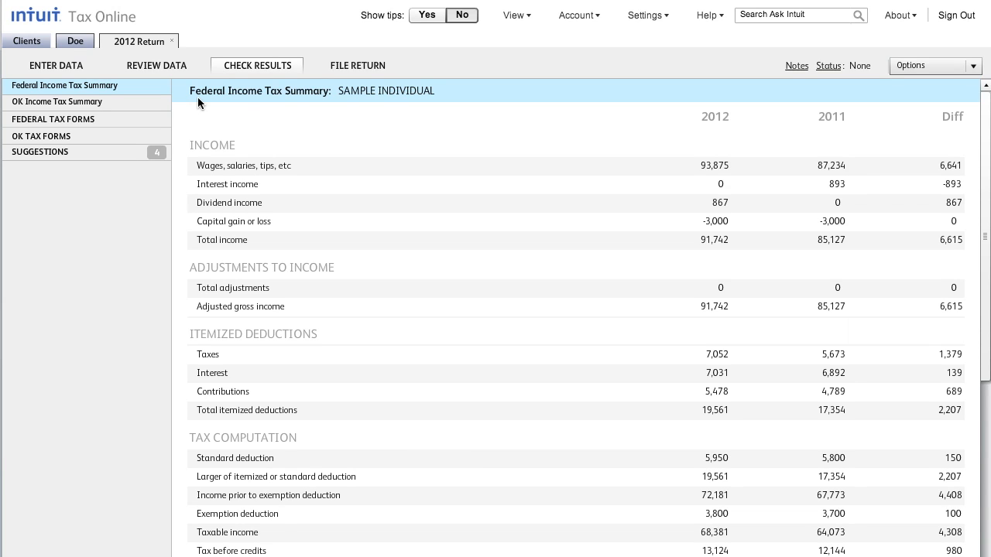
mouse_move(357, 65)
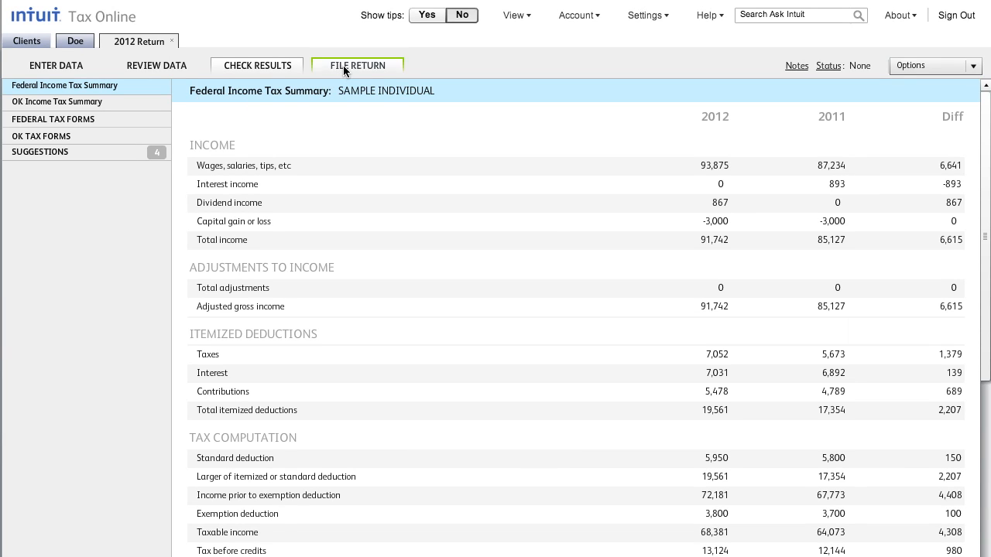
Go to the e-file Return page listing Federal and Oklahoma returns as Not Sent.
left_click(357, 65)
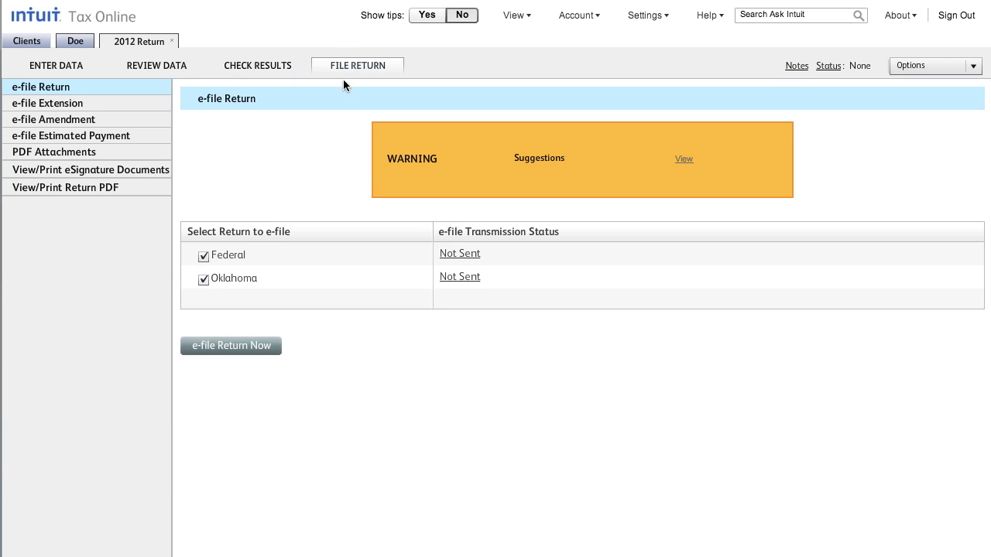
mouse_move(340, 133)
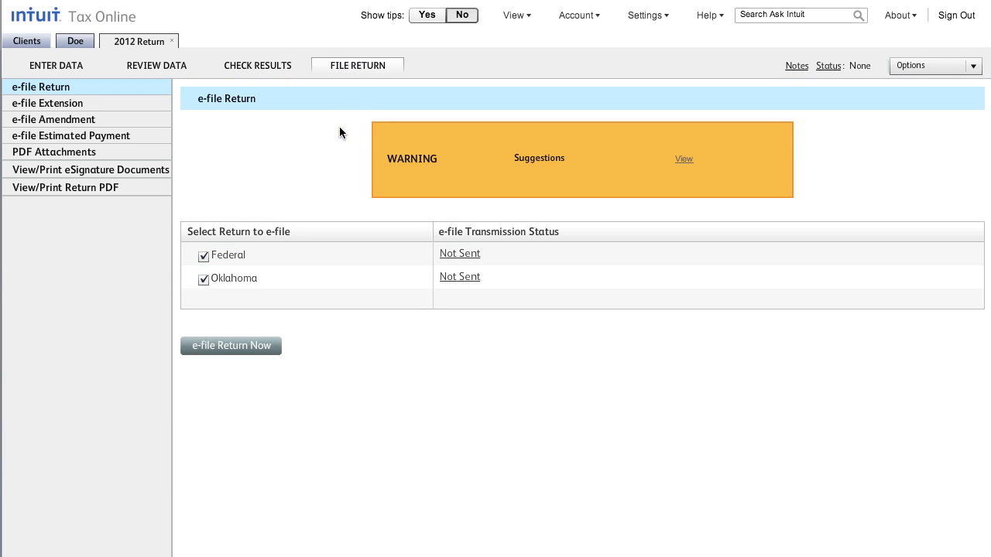
mouse_move(464, 182)
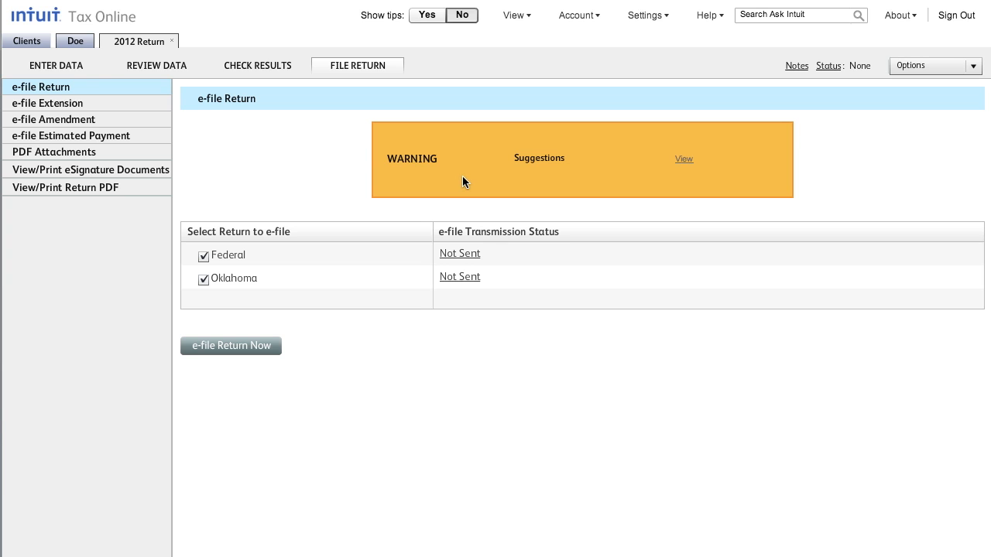
mouse_move(314, 314)
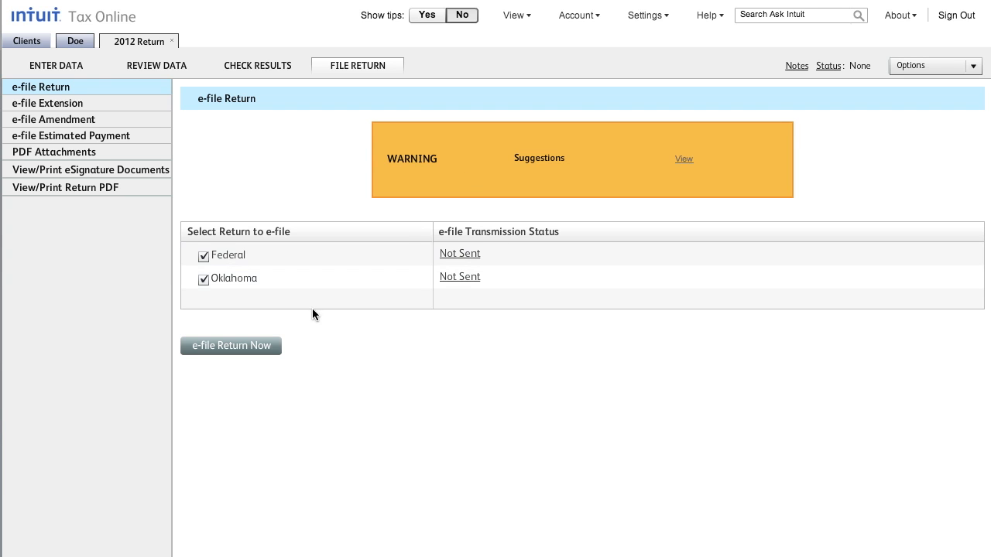